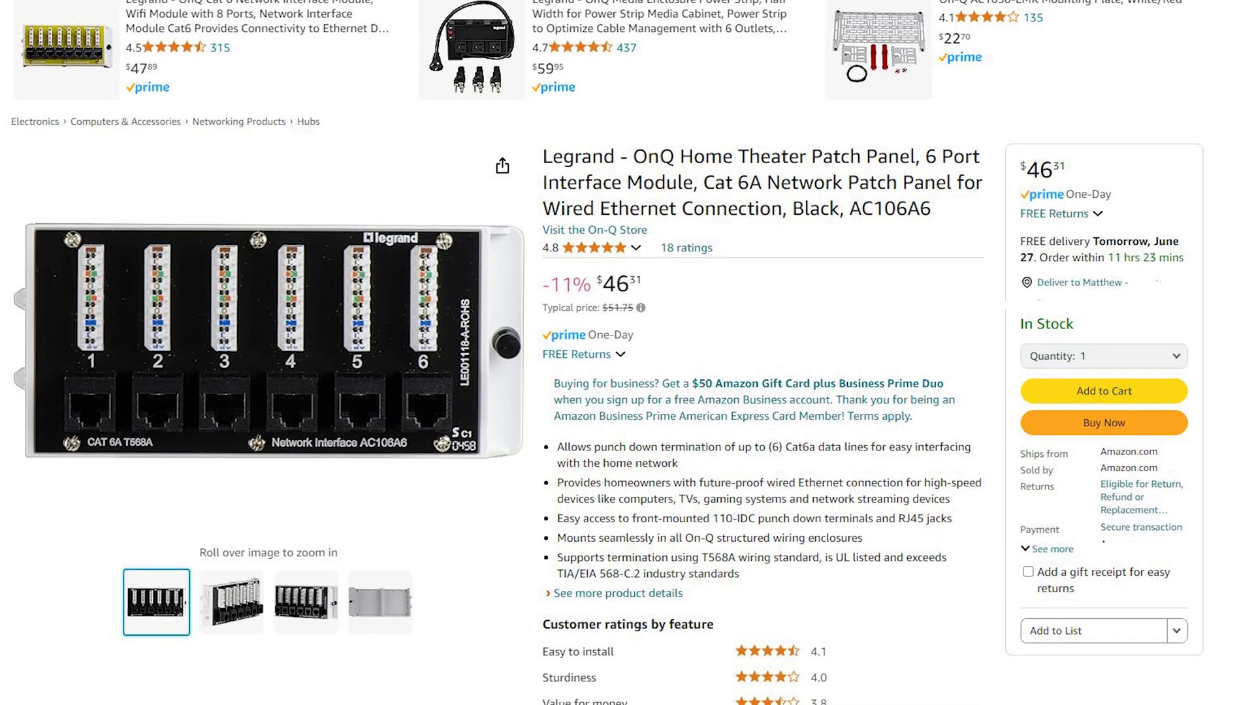
scroll(down, 3)
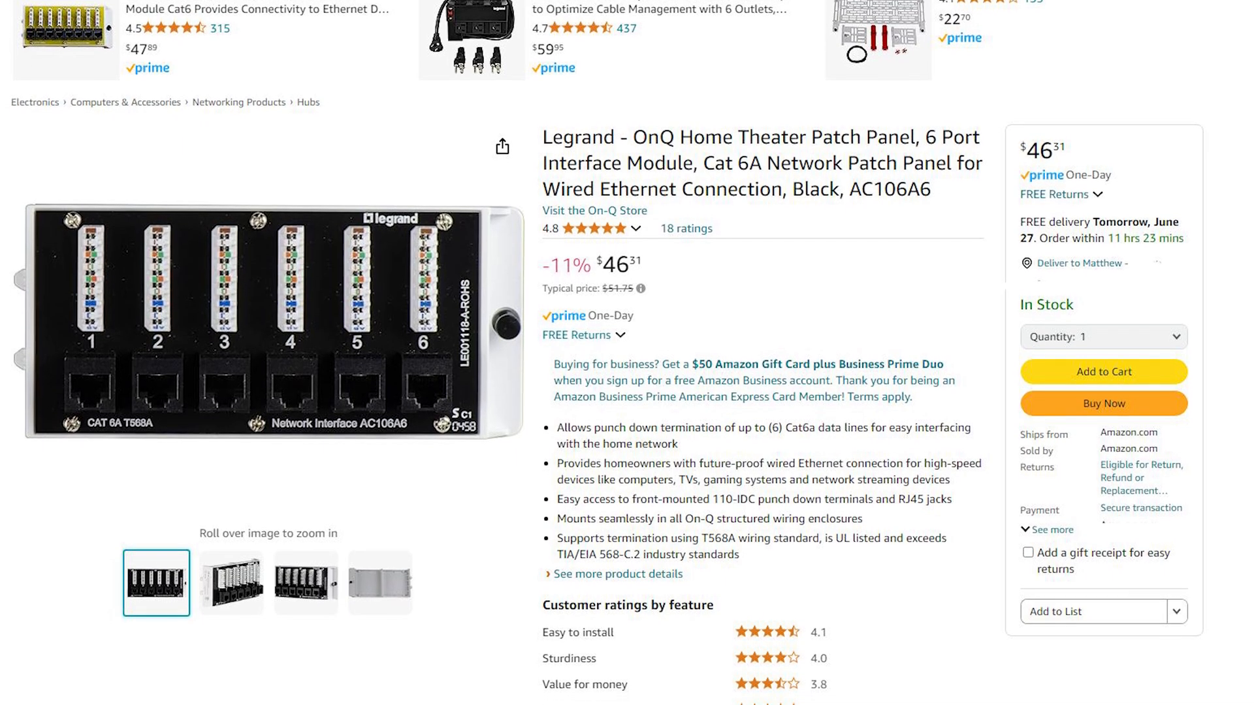
scroll(down, 3)
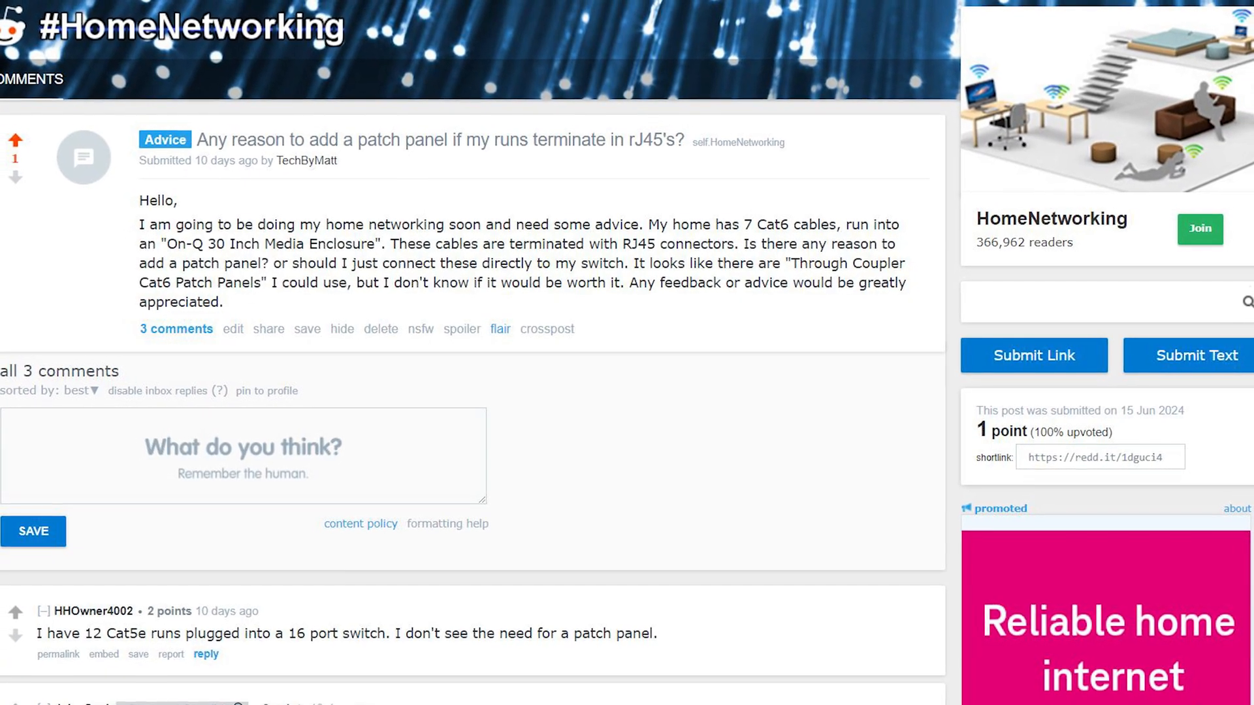
scroll(down, 3)
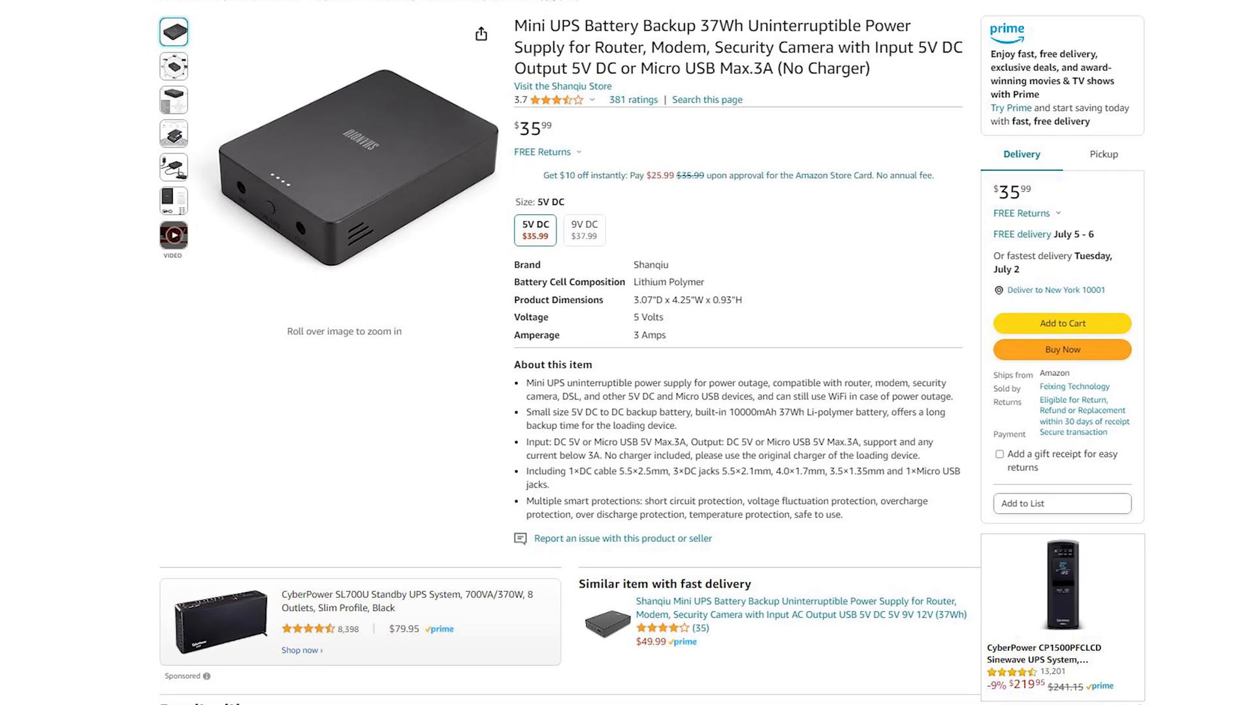
scroll(down, 3)
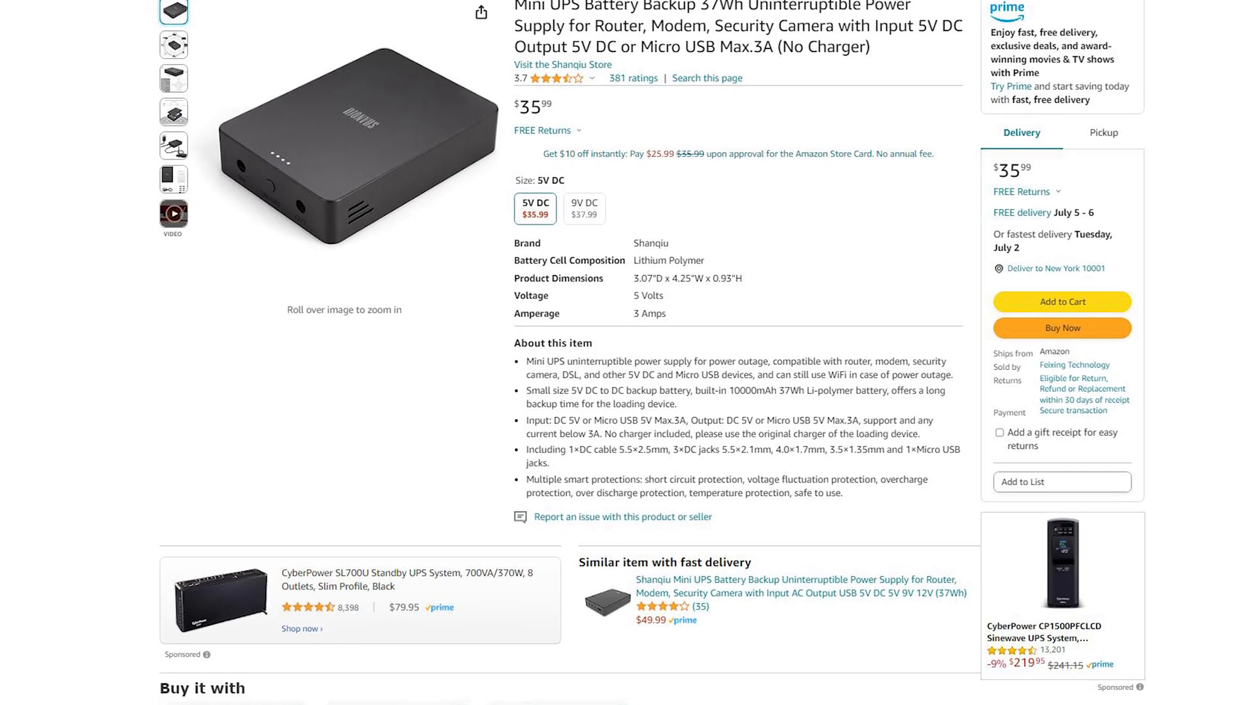